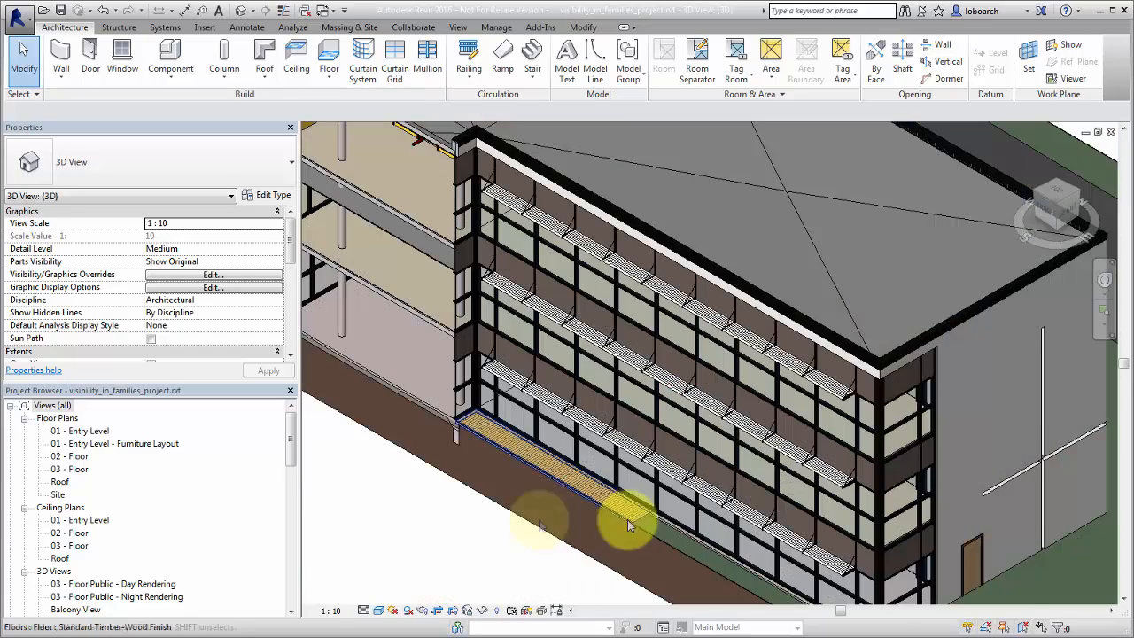
Step: Select a louver shade generic model on the building's lower facade in the 3D view
click(629, 525)
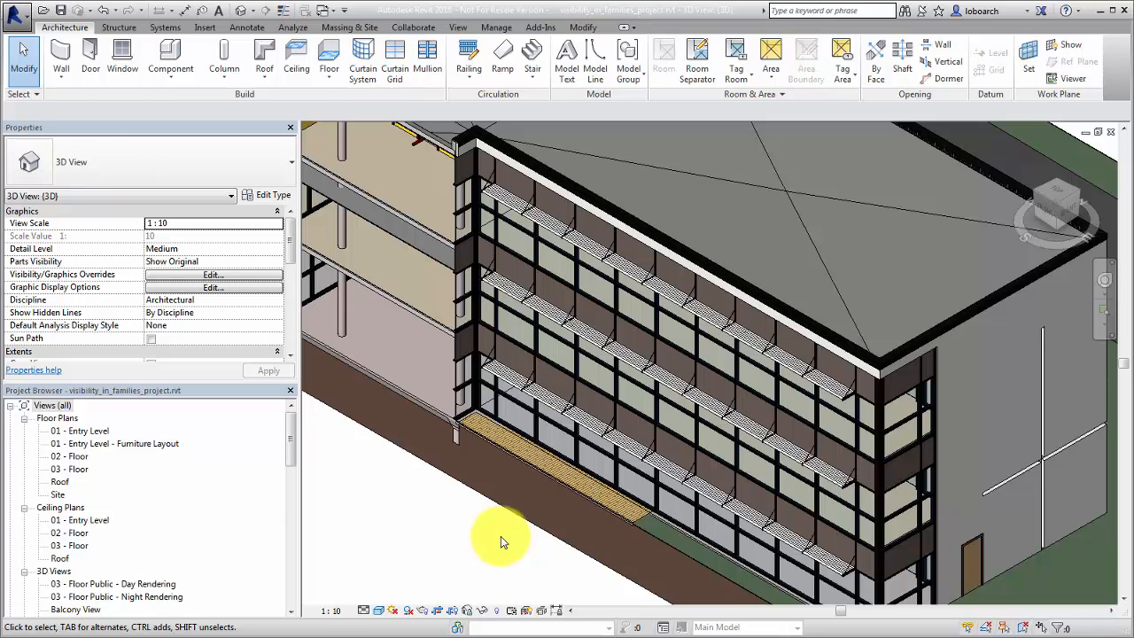
click(628, 457)
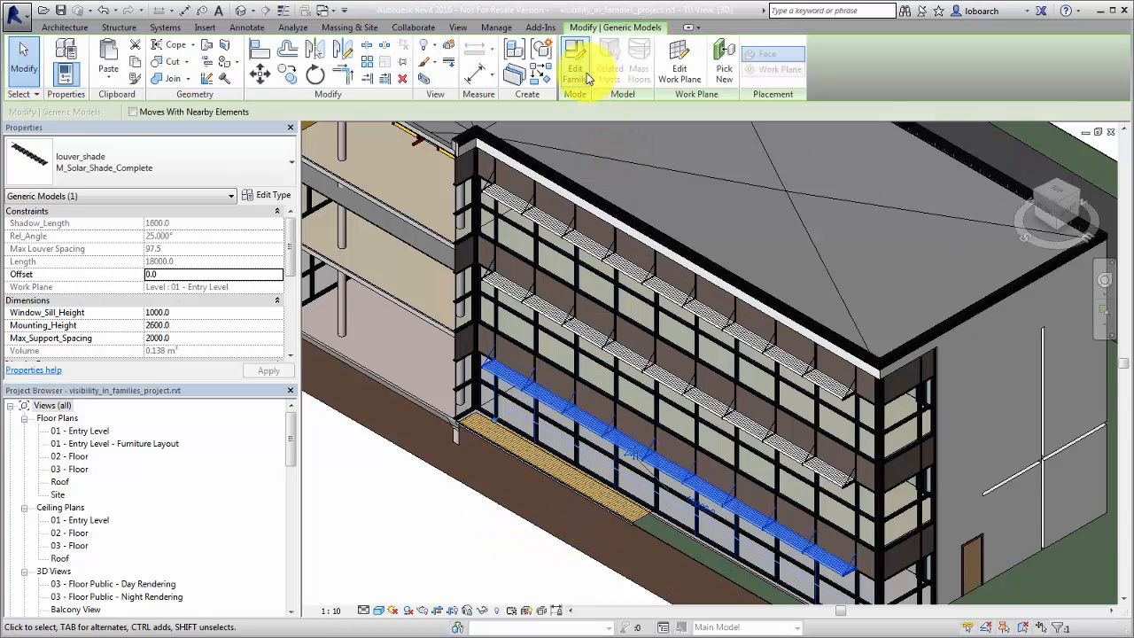
Step: Edit the louver shade family, then begin associating the Support Beam elements' Visible property with a parameter
click(576, 62)
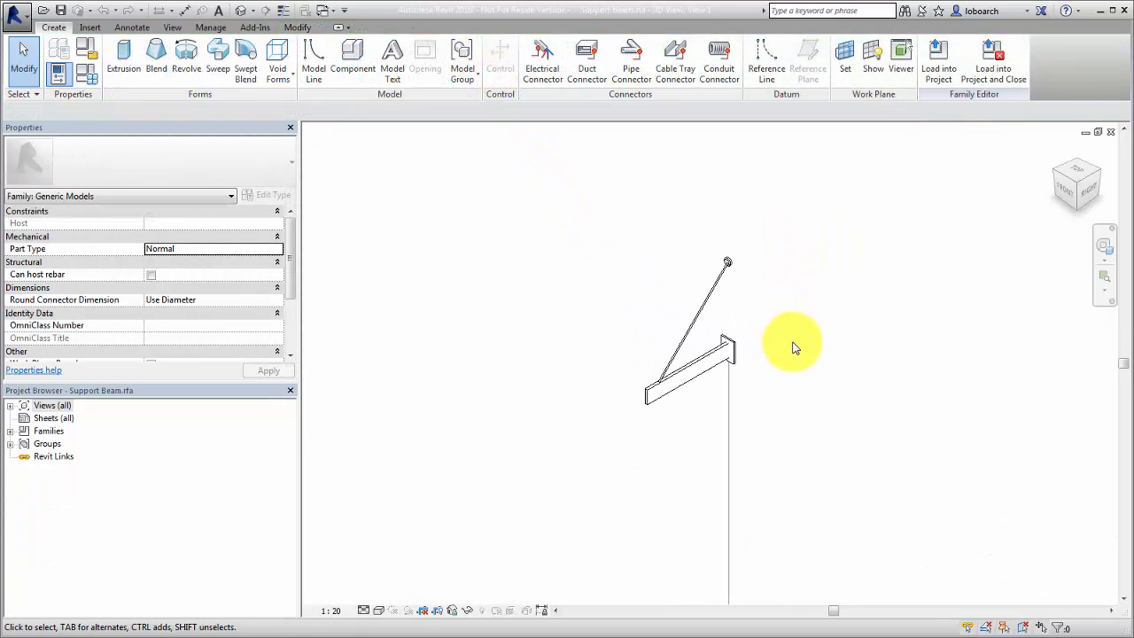
mouse_move(783, 307)
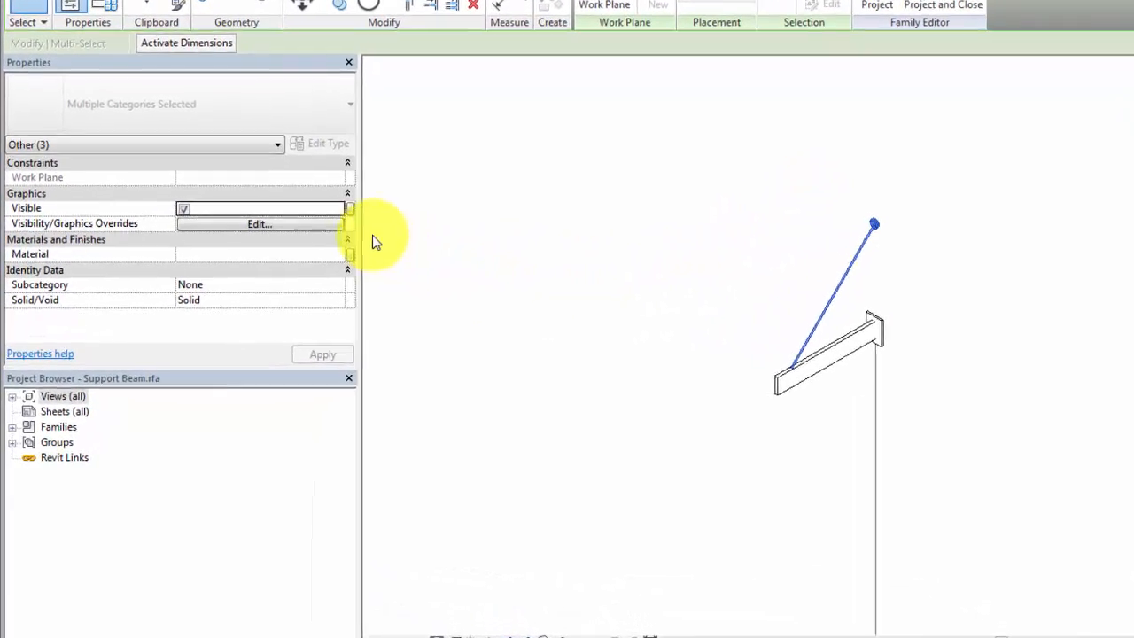
click(351, 210)
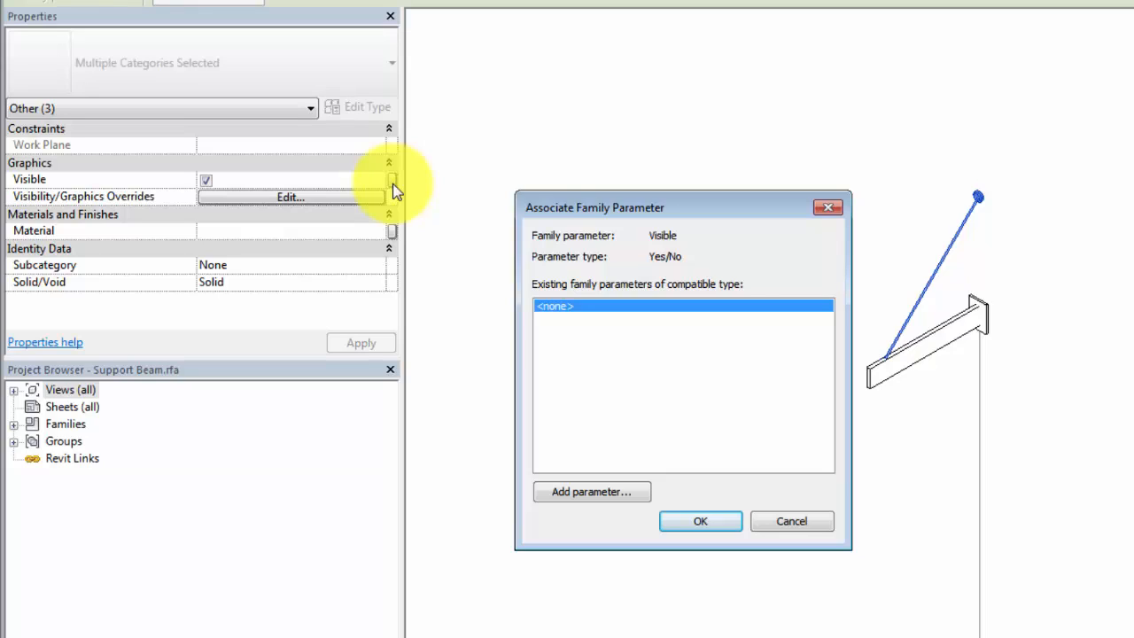
mouse_move(585, 496)
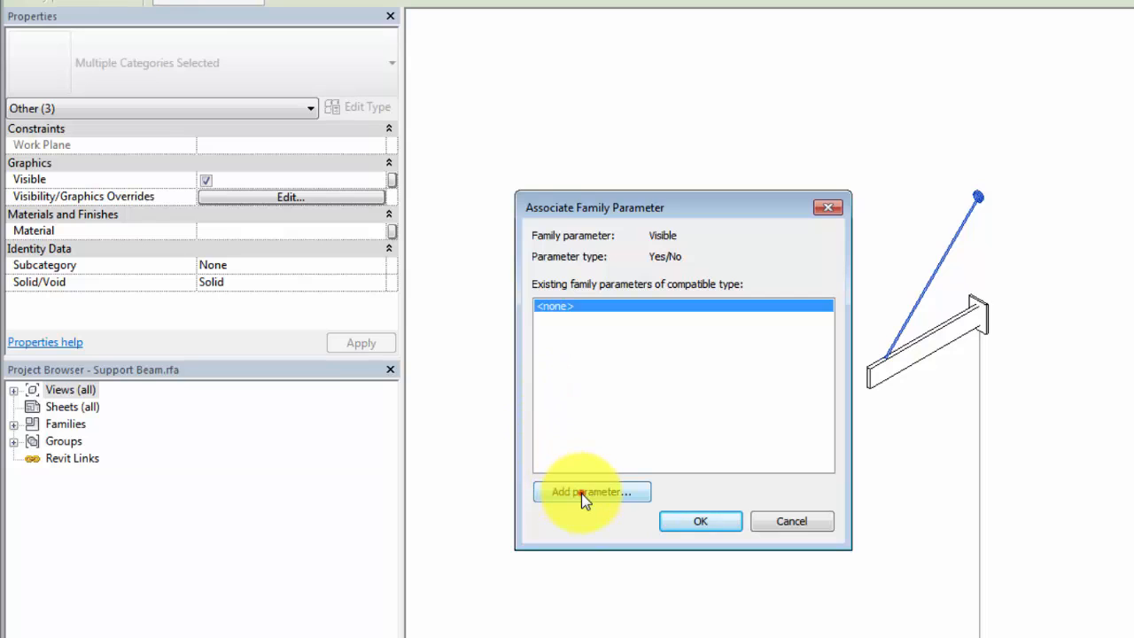
Step: Create a yes/no parameter Support_Hanger and link the Support Beam elements' Visible property to it
click(592, 492)
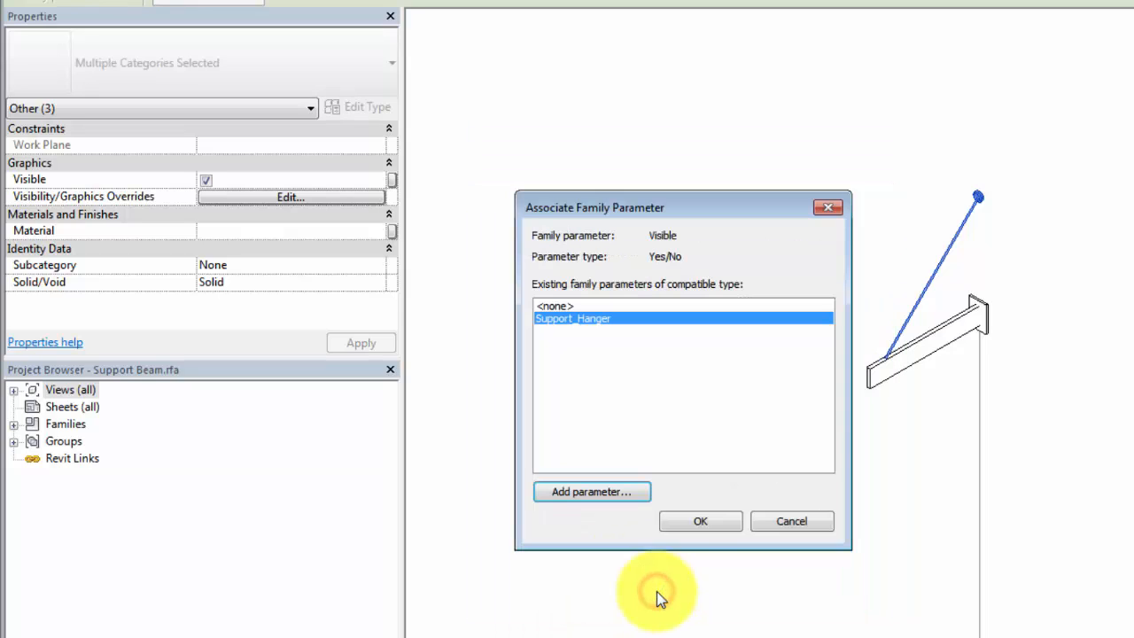
click(700, 521)
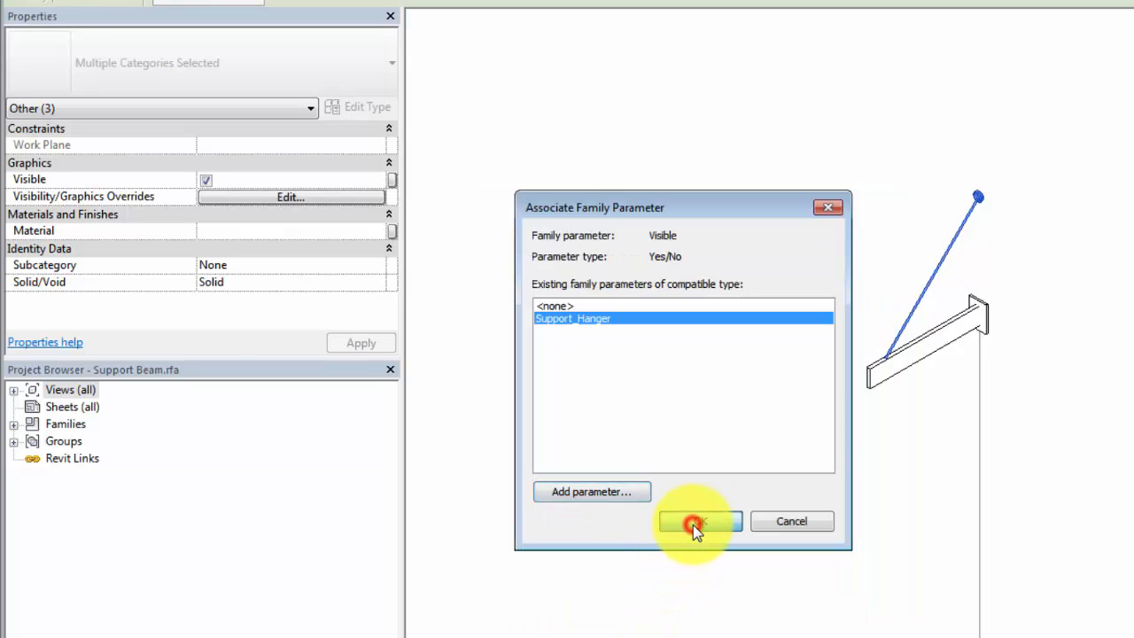
click(689, 521)
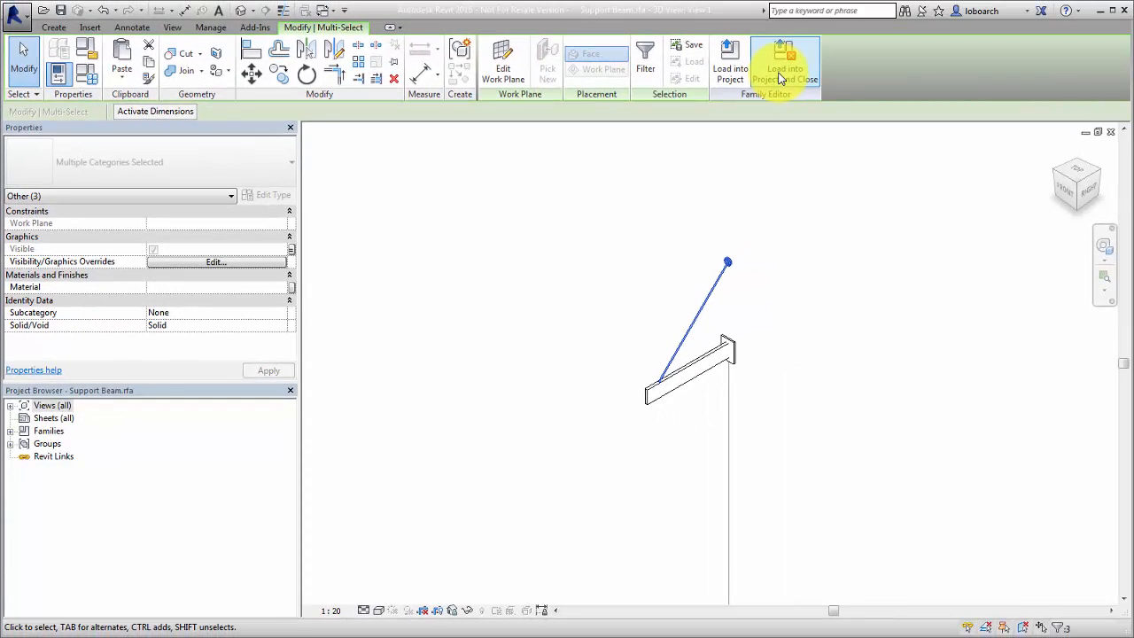
Step: Load the edited Support Beam into louver_shade.rfa only, answering the save prompt
click(783, 62)
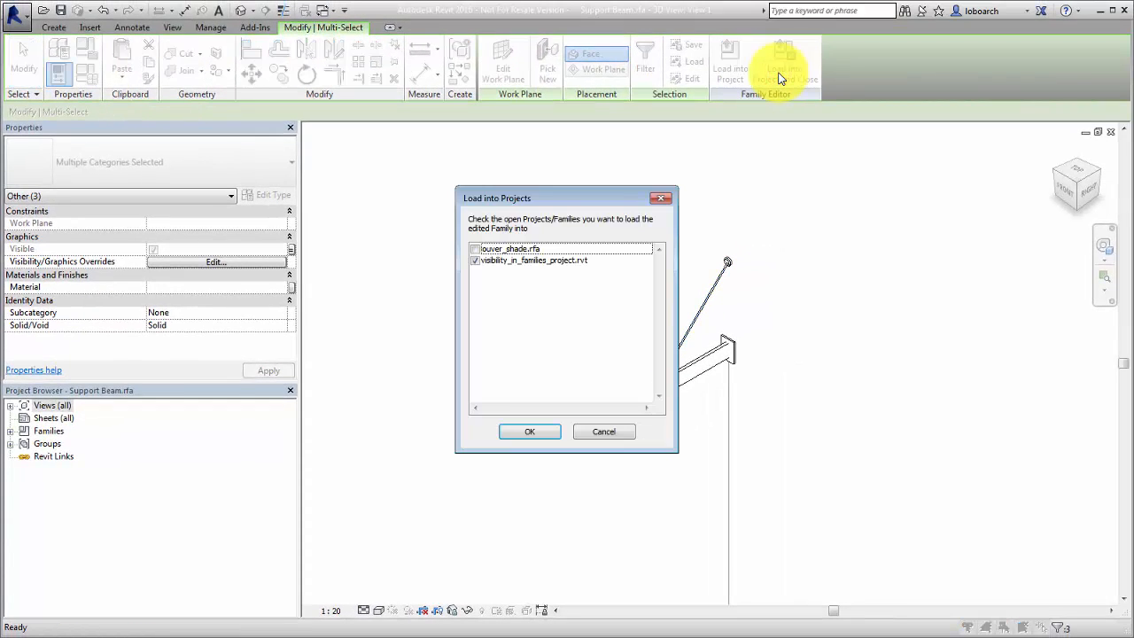
click(475, 260)
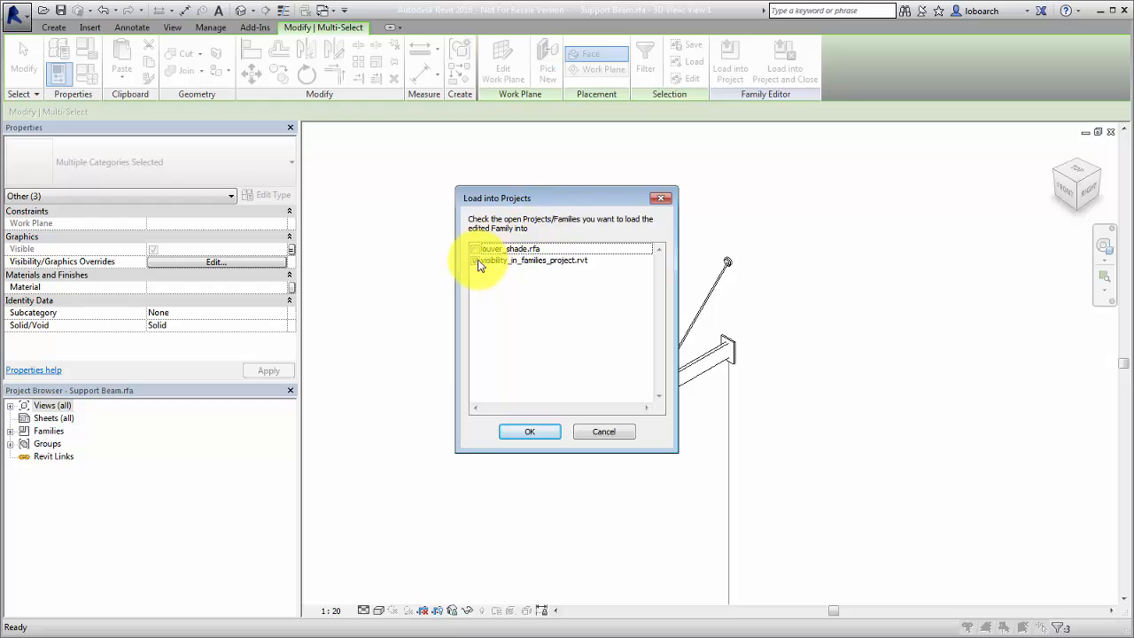
click(475, 248)
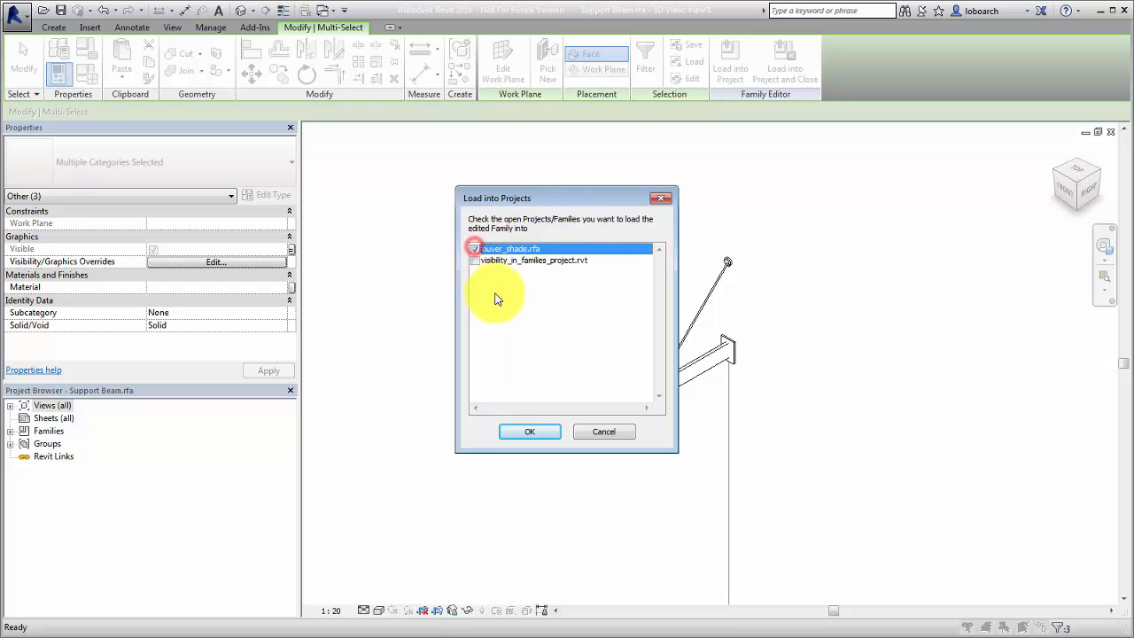
click(528, 432)
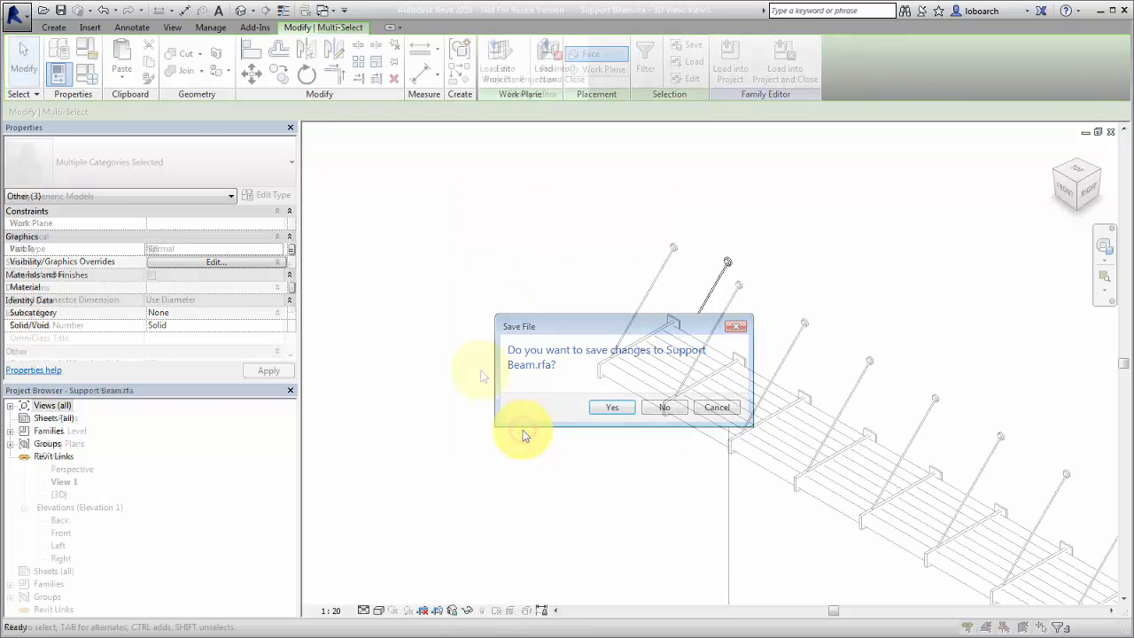
click(663, 406)
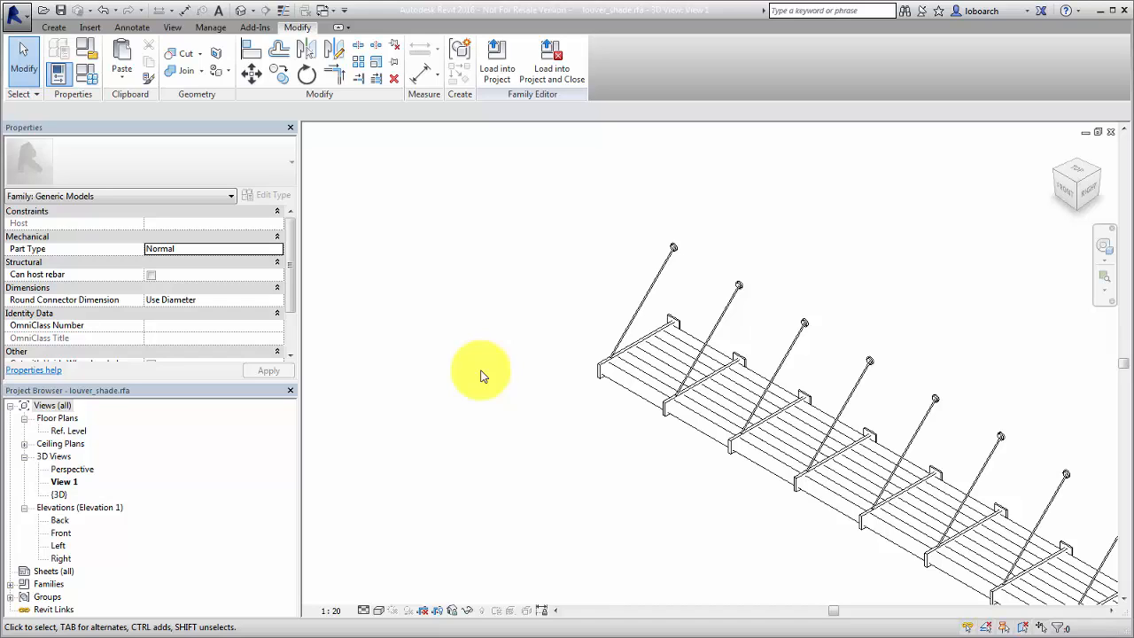
Step: Edit Array Group 1 of hangers and select the Support Beam : Hung Support instance inside it
click(629, 328)
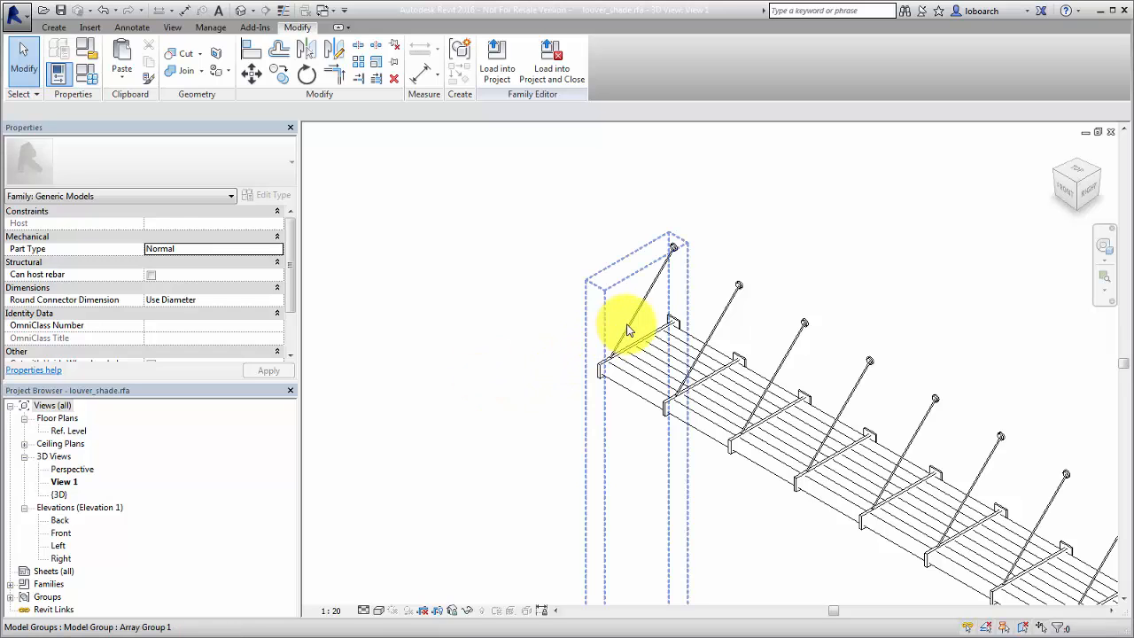
click(629, 330)
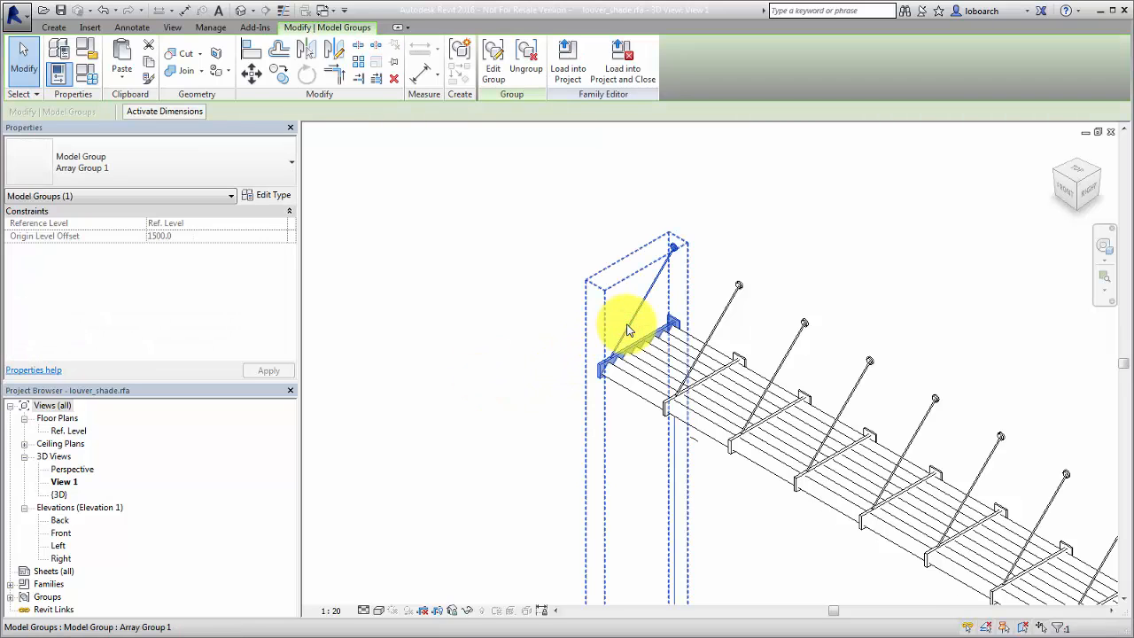
click(493, 55)
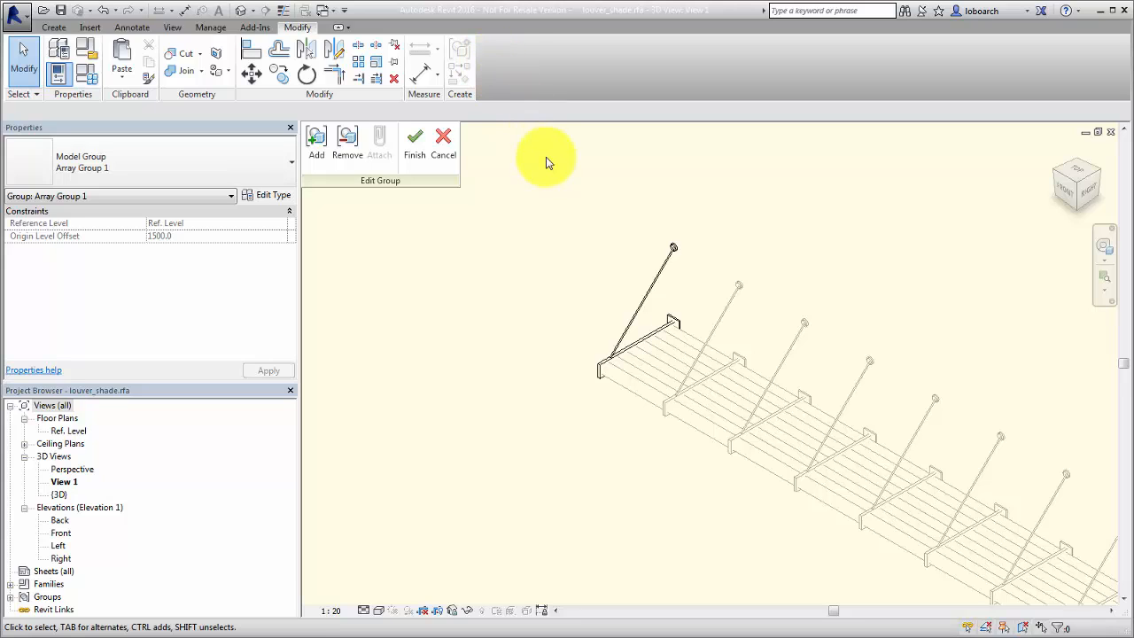
click(638, 337)
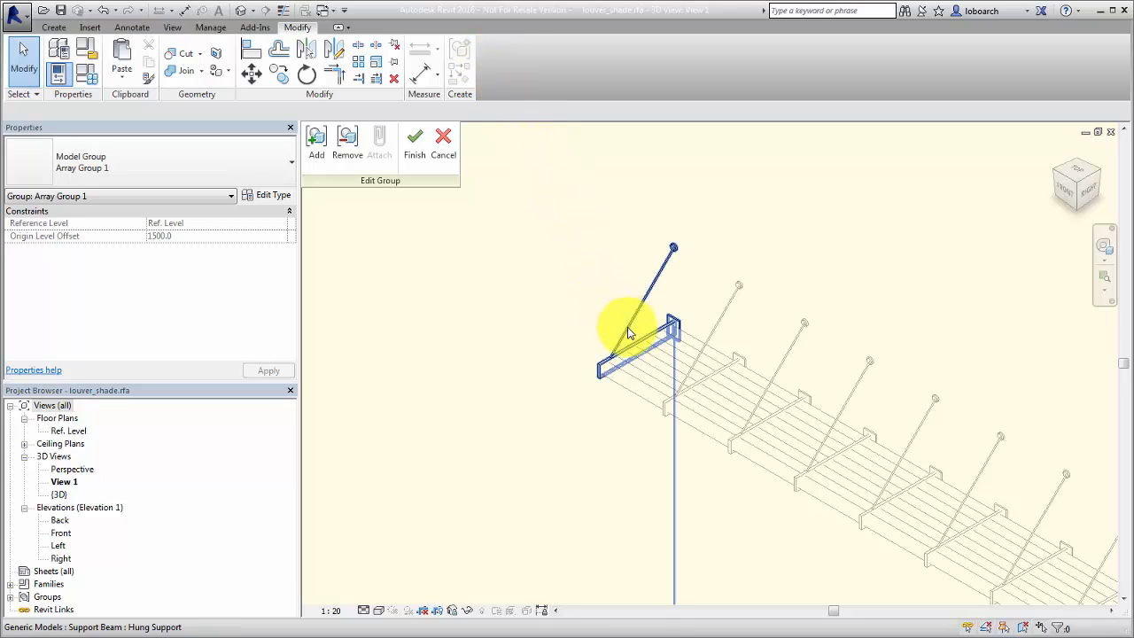
click(629, 337)
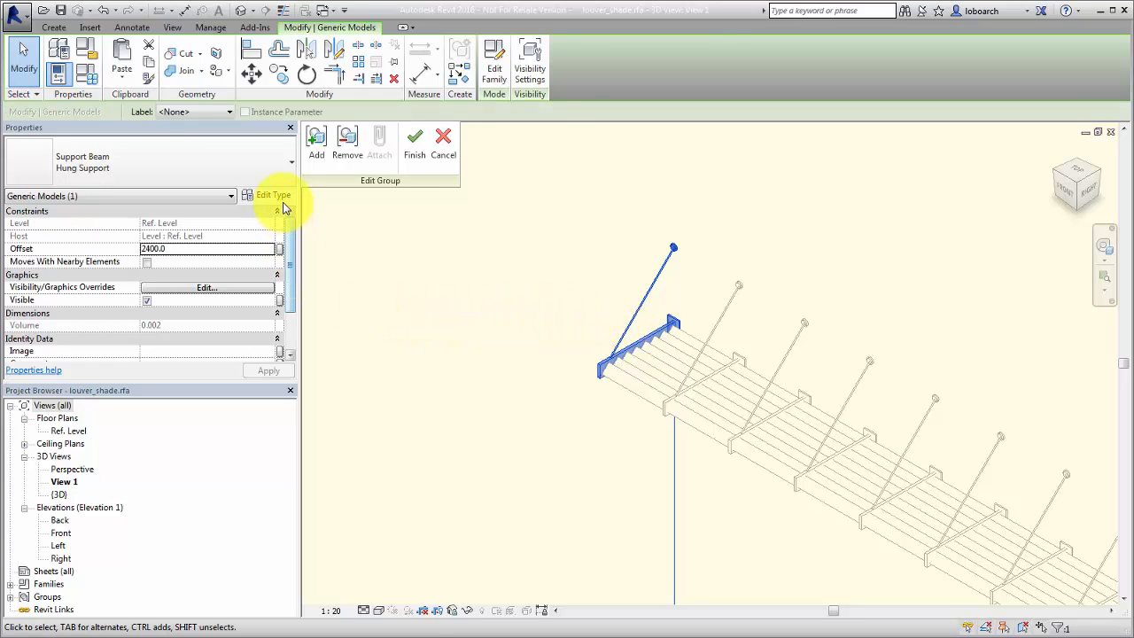
Step: Link the Hung Support type's Support_Hanger to a new host type parameter Host_support_hanger and accept the changes
click(273, 195)
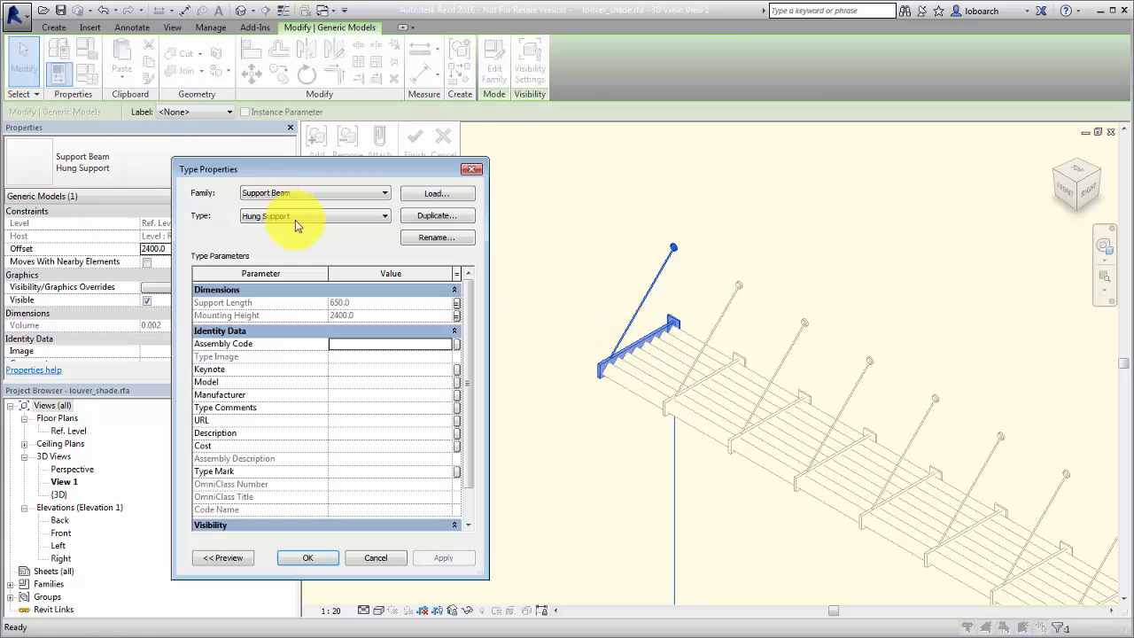
scroll(down, 3)
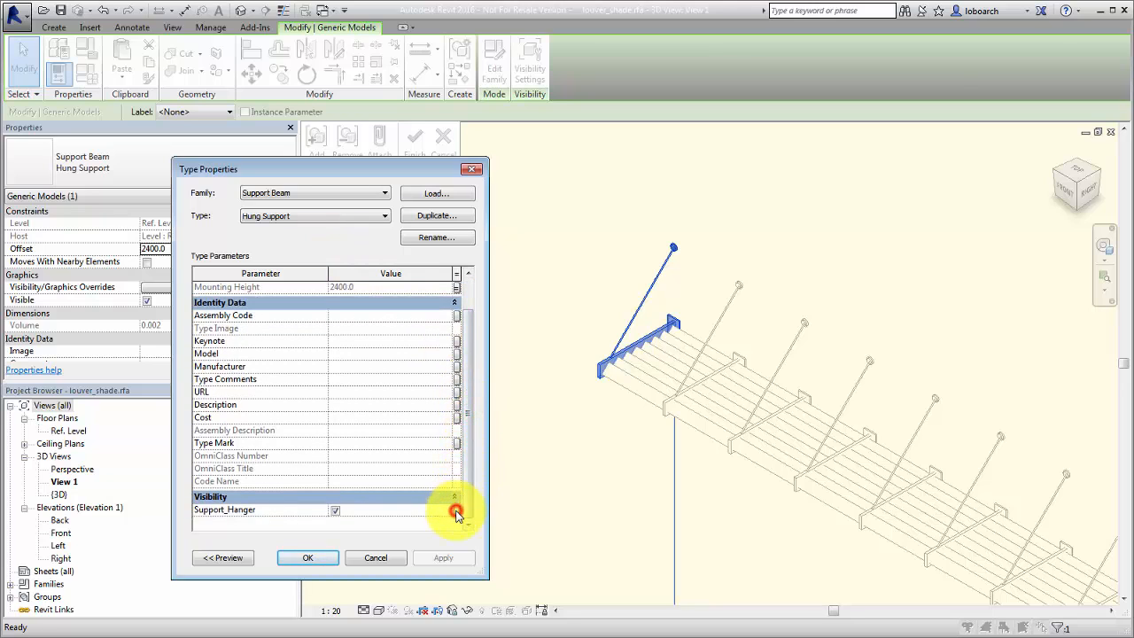
click(450, 511)
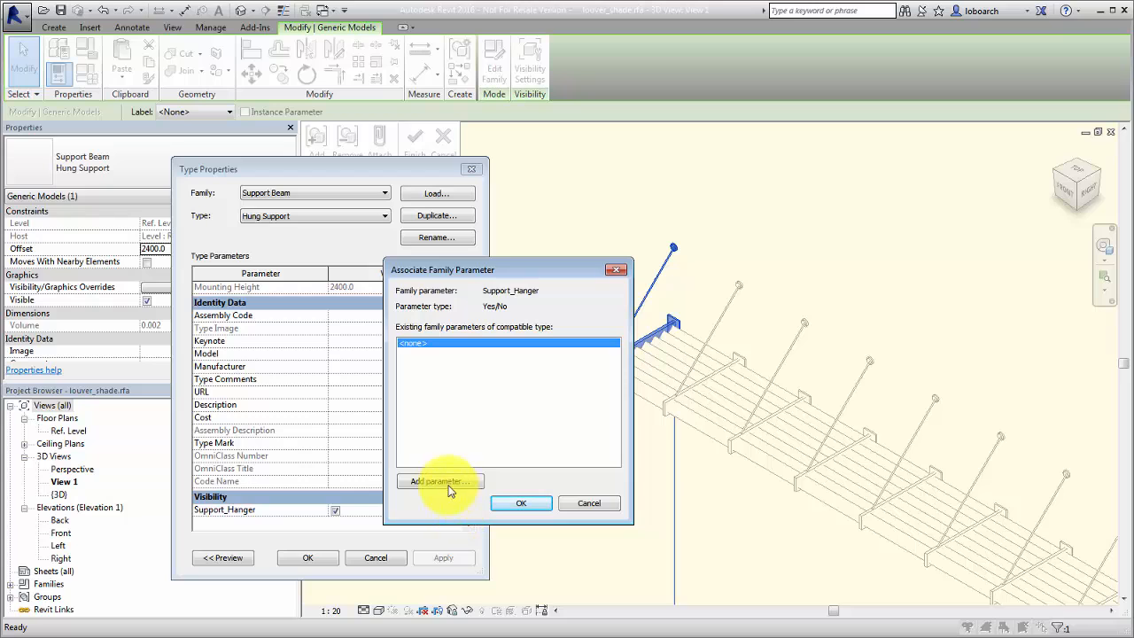
click(439, 482)
text(Host_support_hanger)
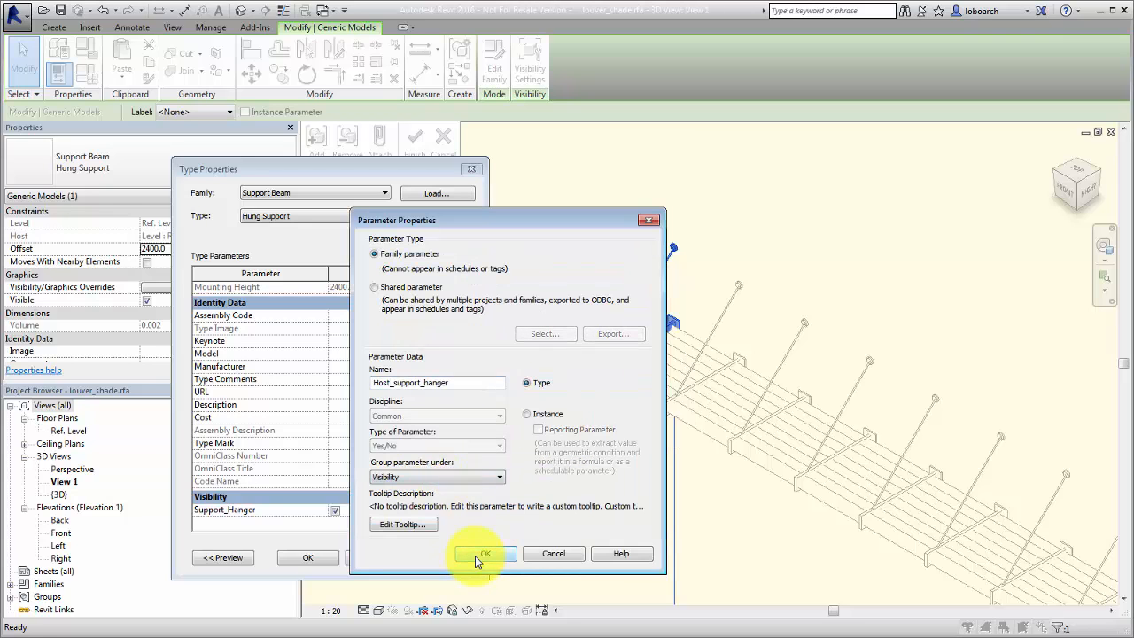
click(485, 553)
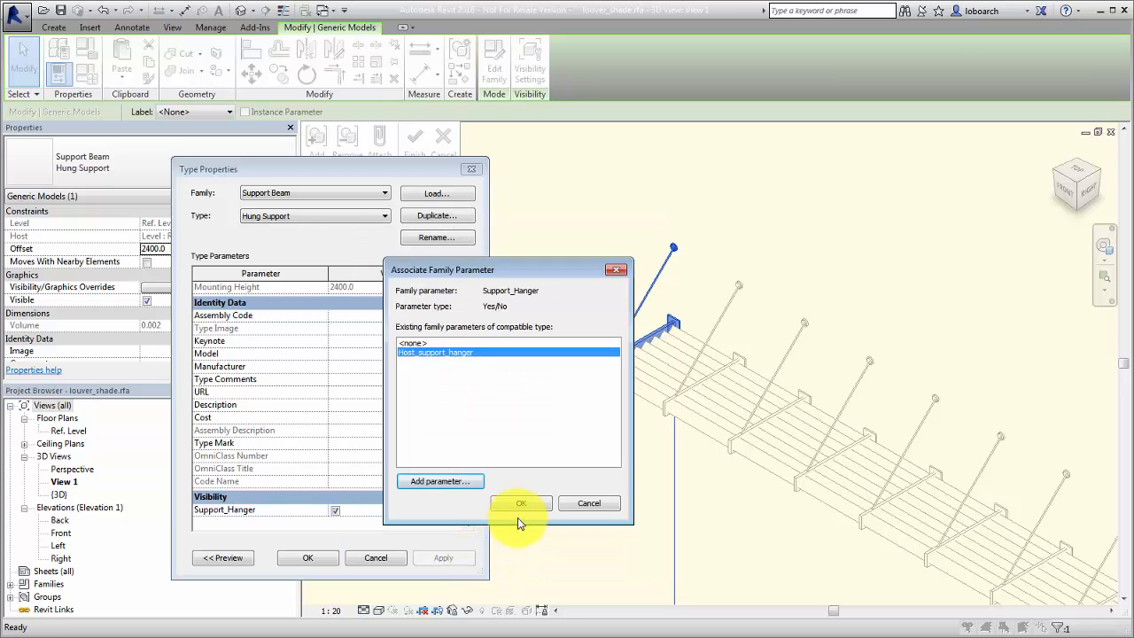
click(521, 504)
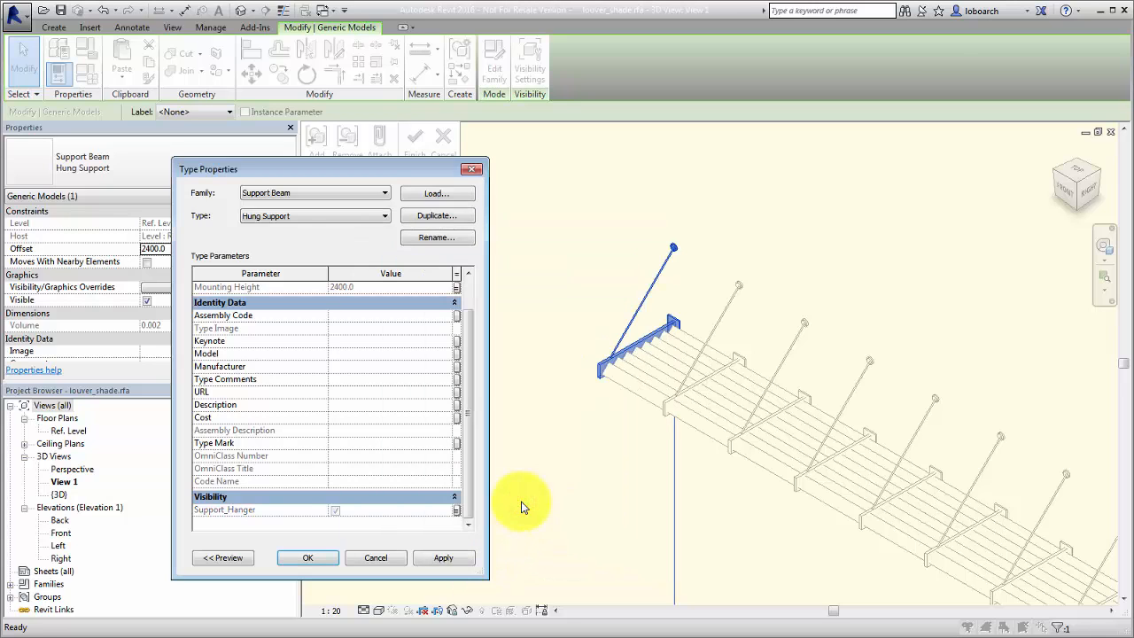
click(308, 558)
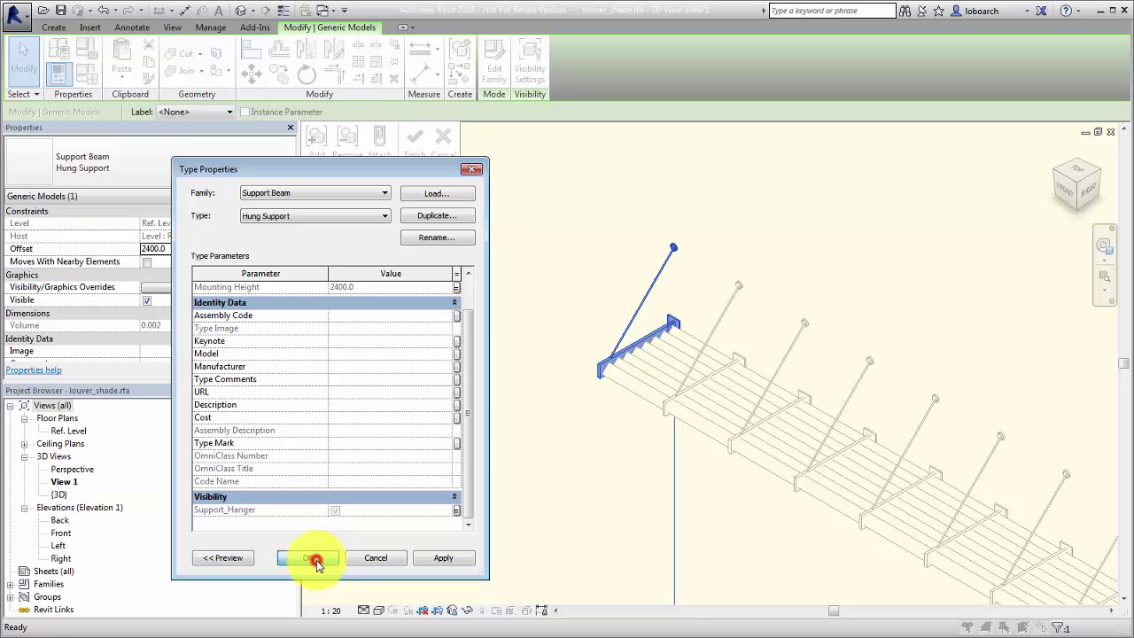
click(309, 557)
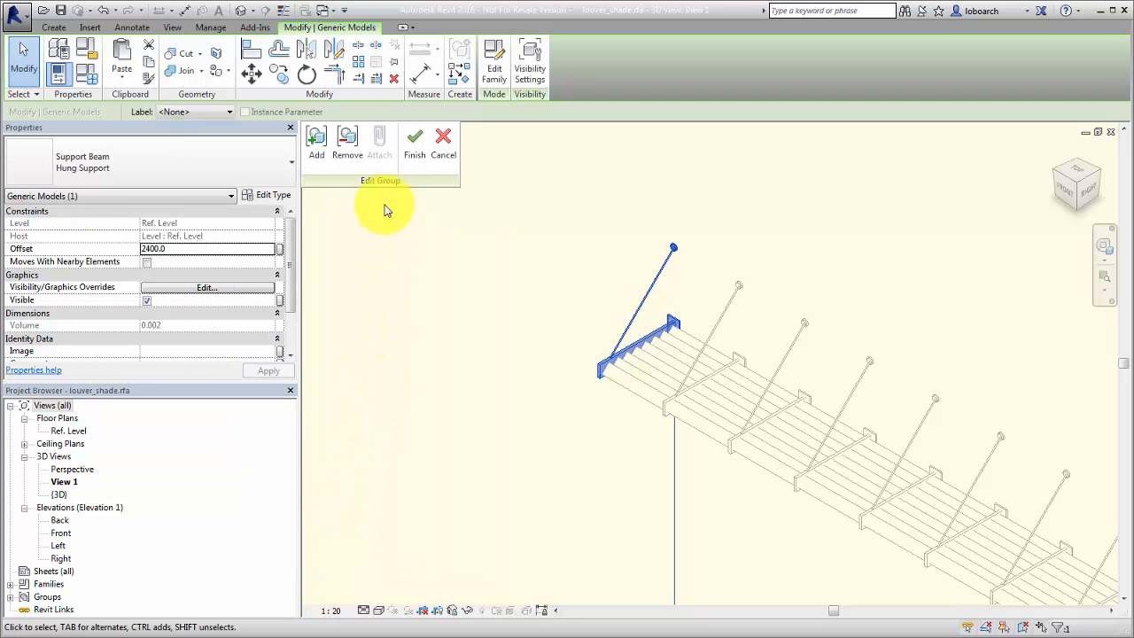
Step: Switch to the project window showing the facade's louver shades in 3D
click(415, 142)
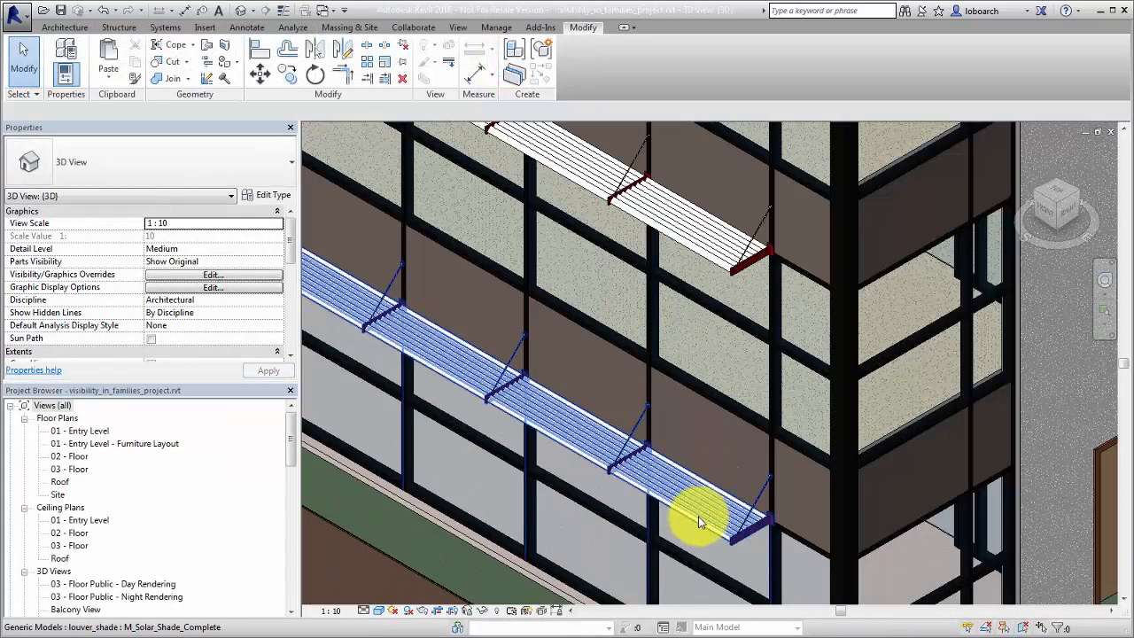
Step: Check a facade louver shade's type properties for the Host_support_hanger visibility checkbox, then close them
click(698, 521)
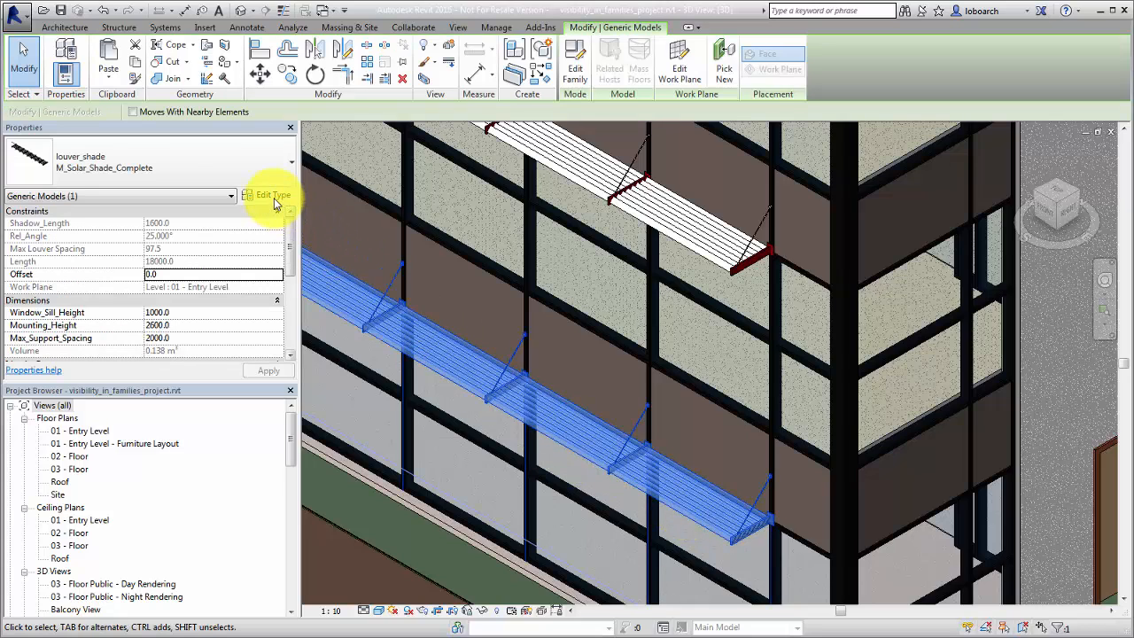
click(269, 195)
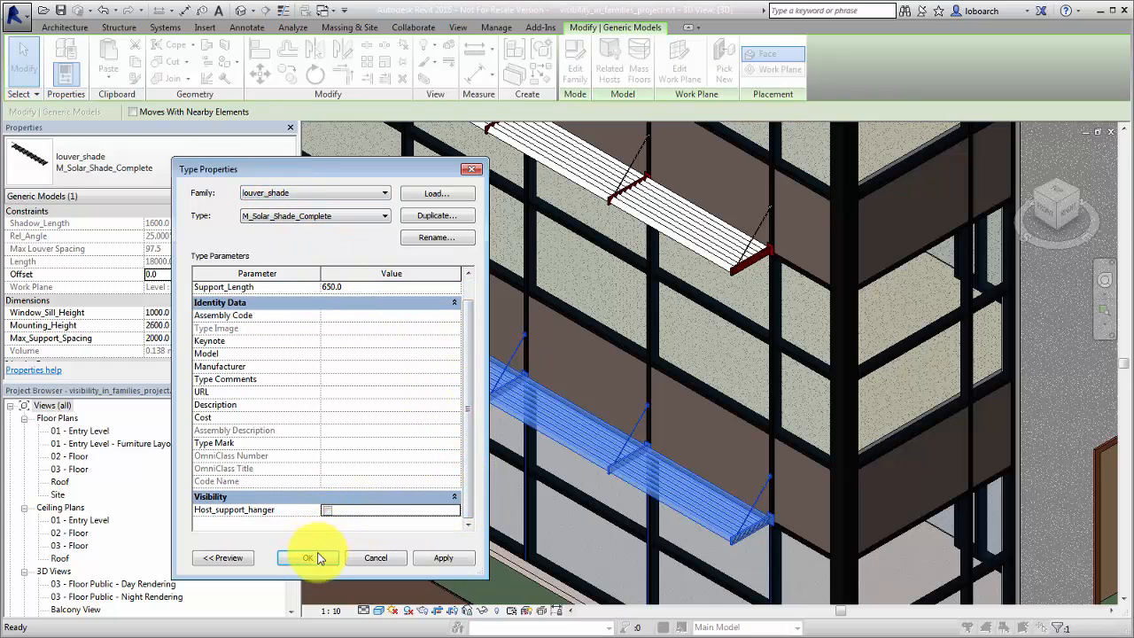
click(308, 557)
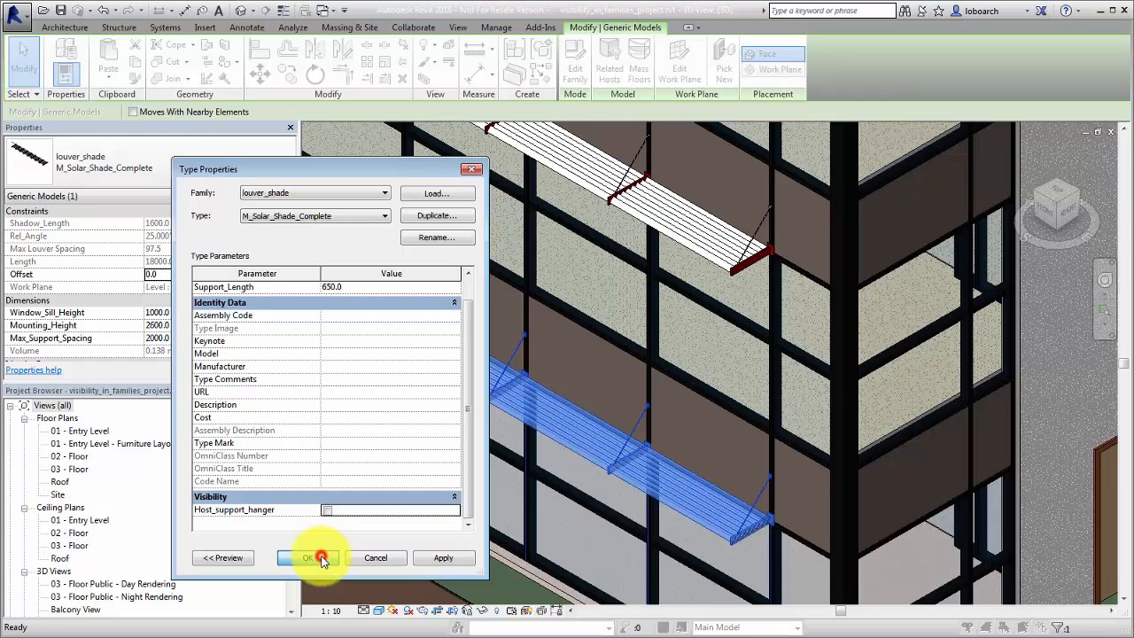
click(308, 556)
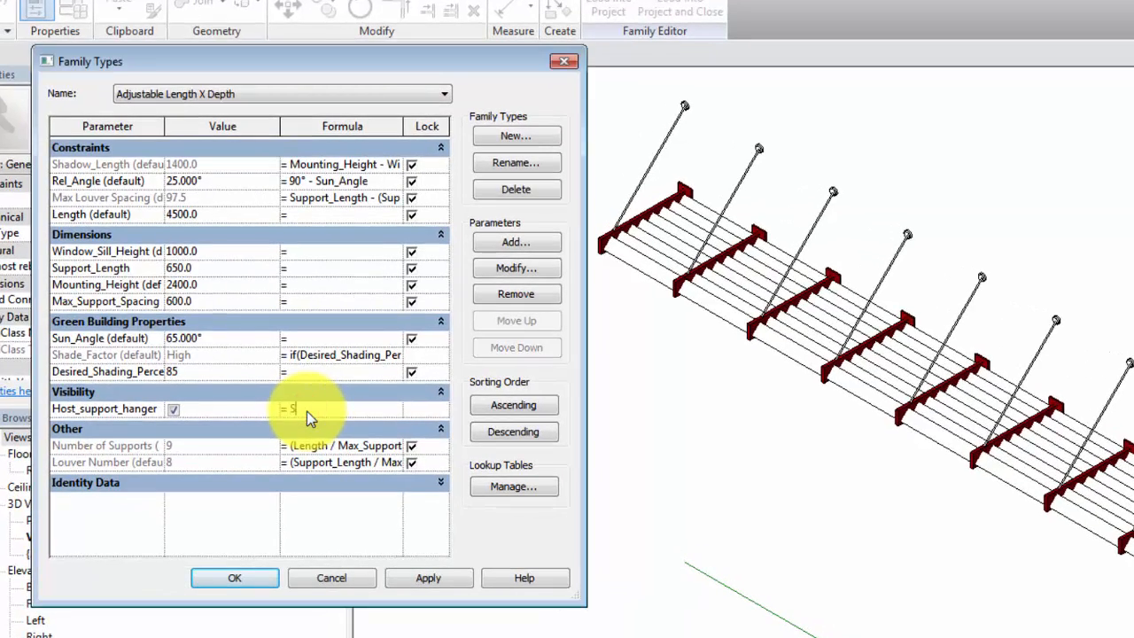
Step: Enter the formula Support_Length > 649 for Host_support_hanger in Family Types
text(Support_Length > 649)
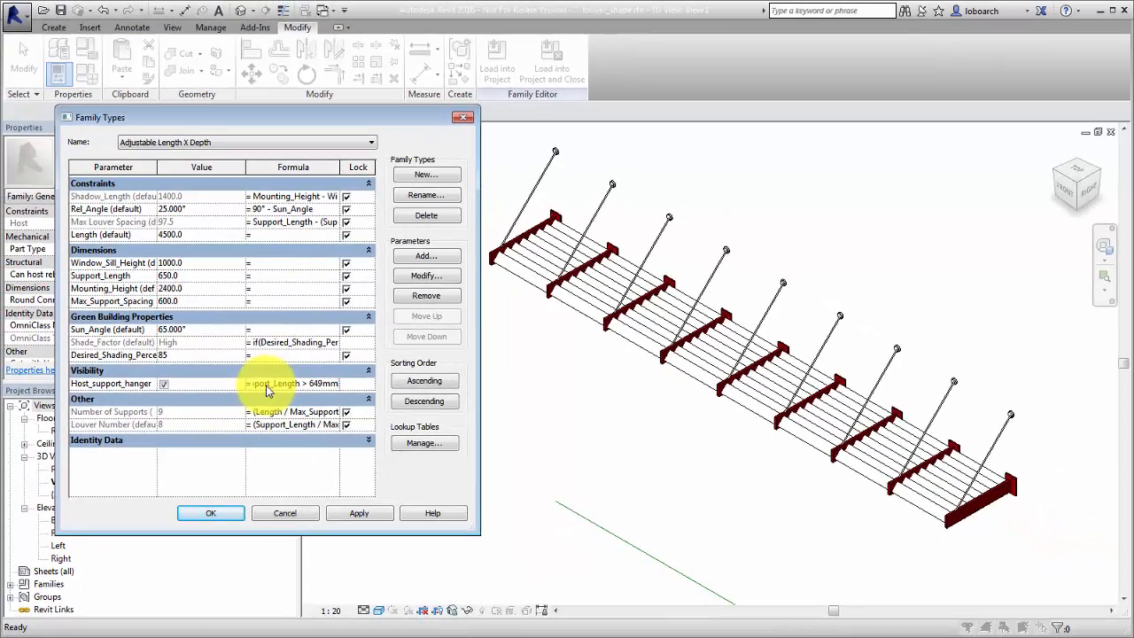
Step: Set the louver shade type's Support_Length to 400 so the support hangers disappear from the facade
click(209, 514)
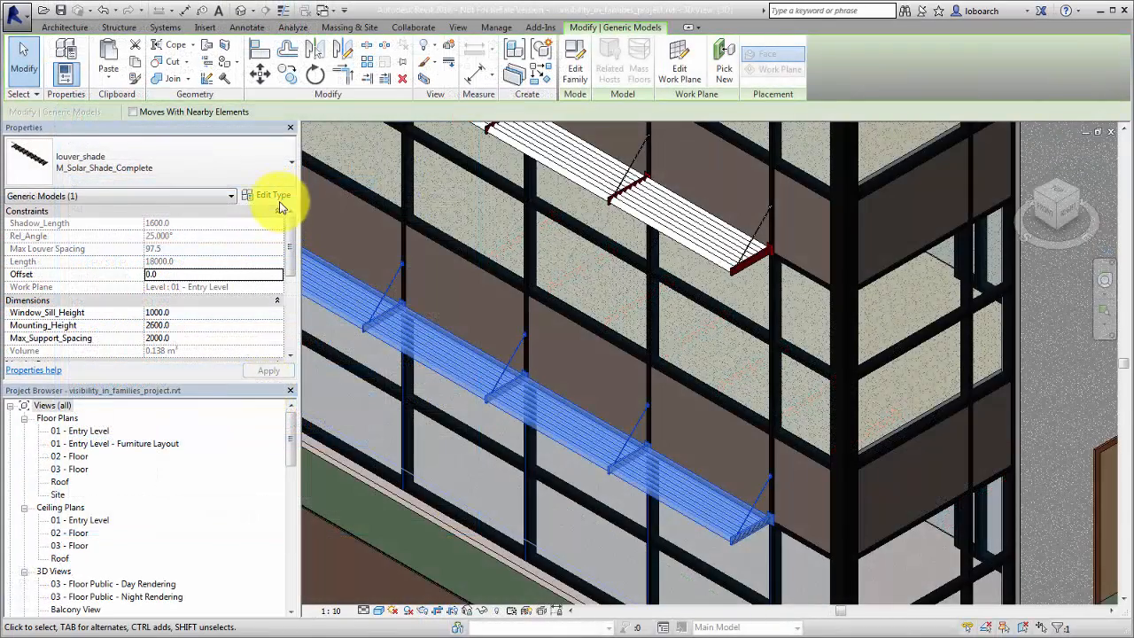
click(273, 195)
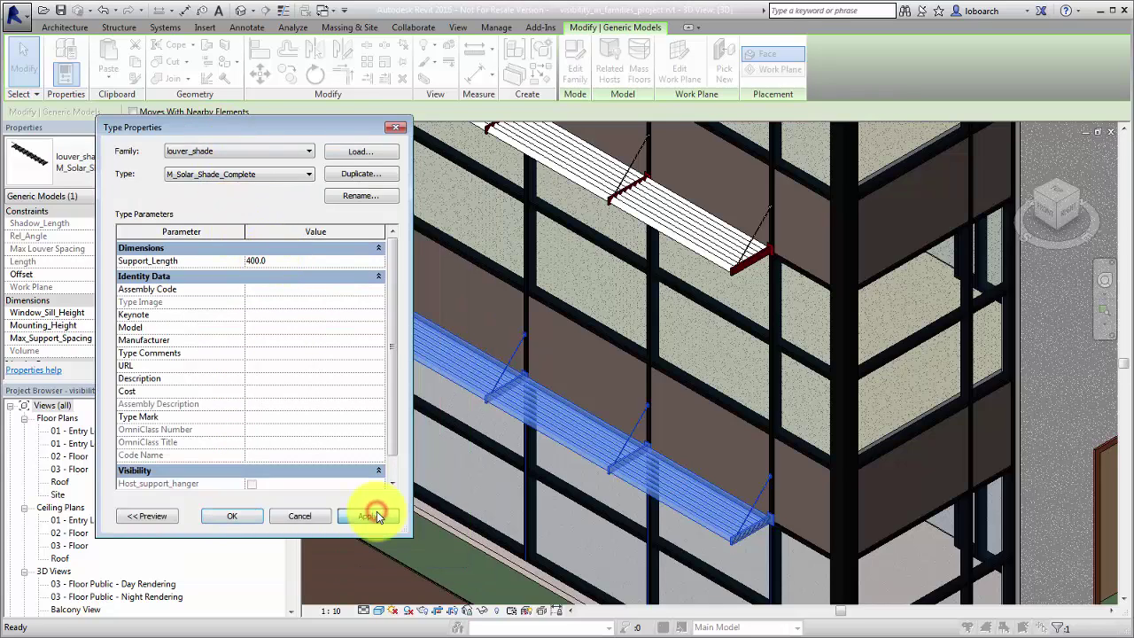
click(367, 516)
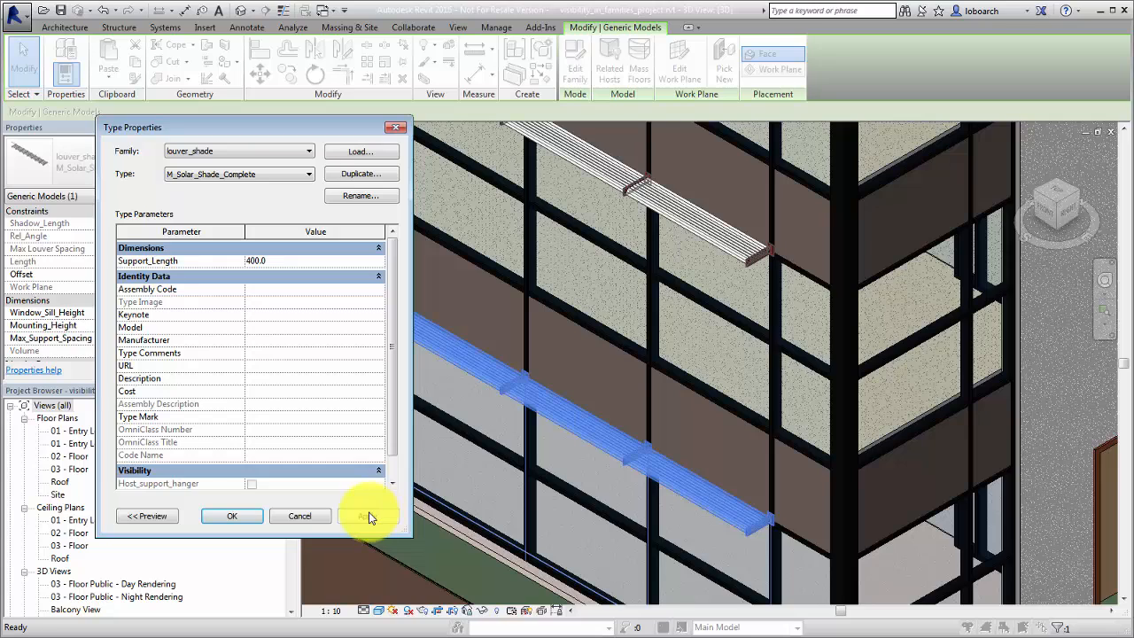
click(230, 515)
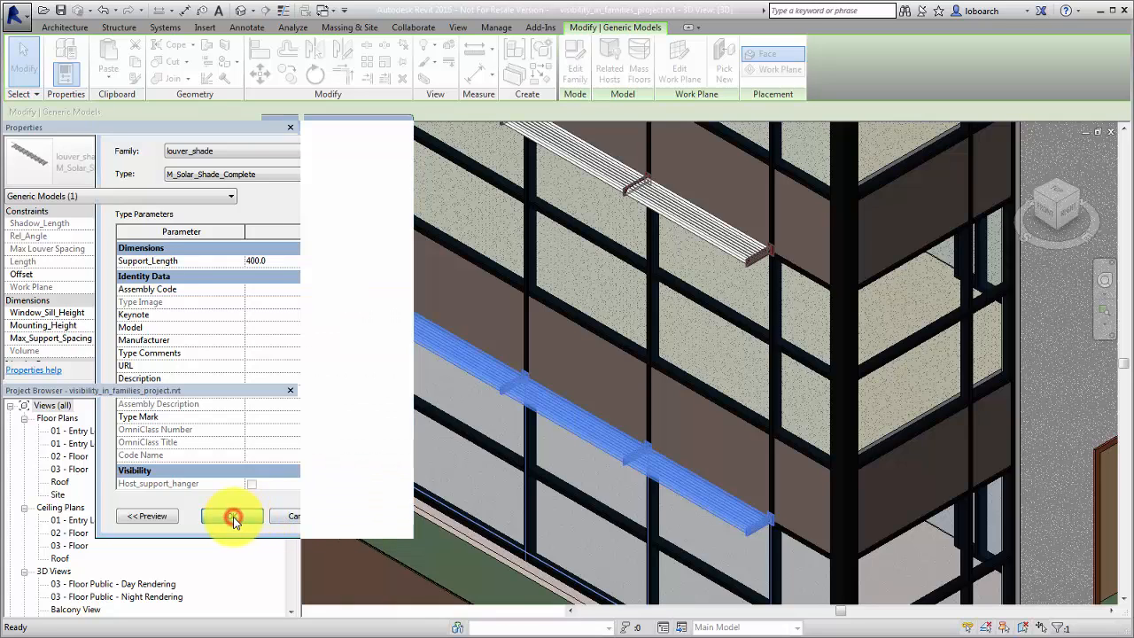
click(232, 516)
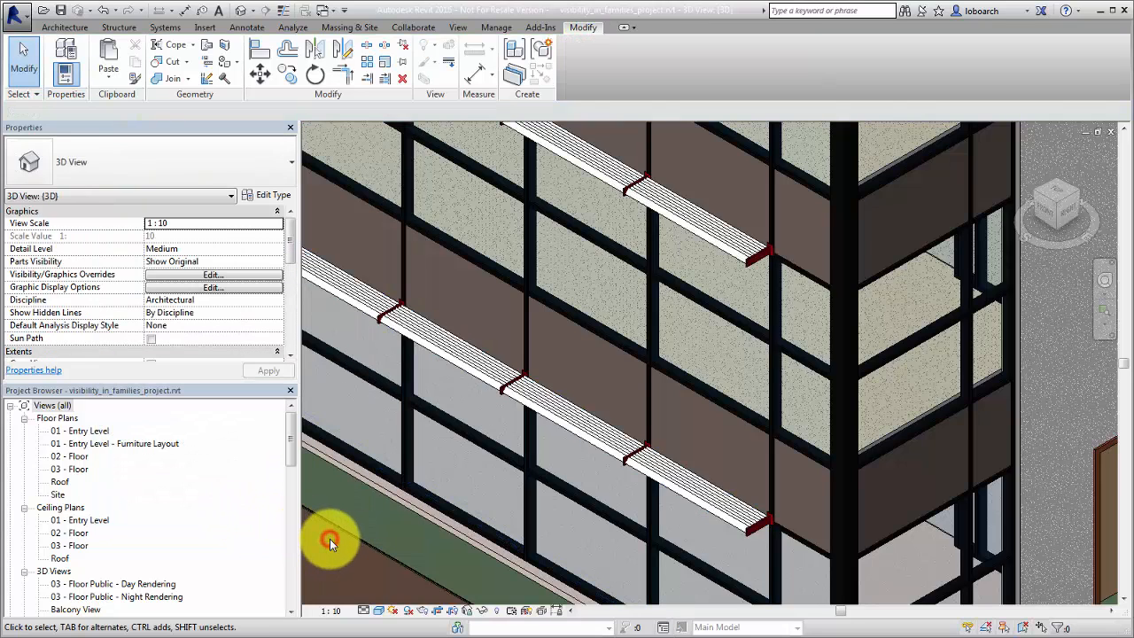